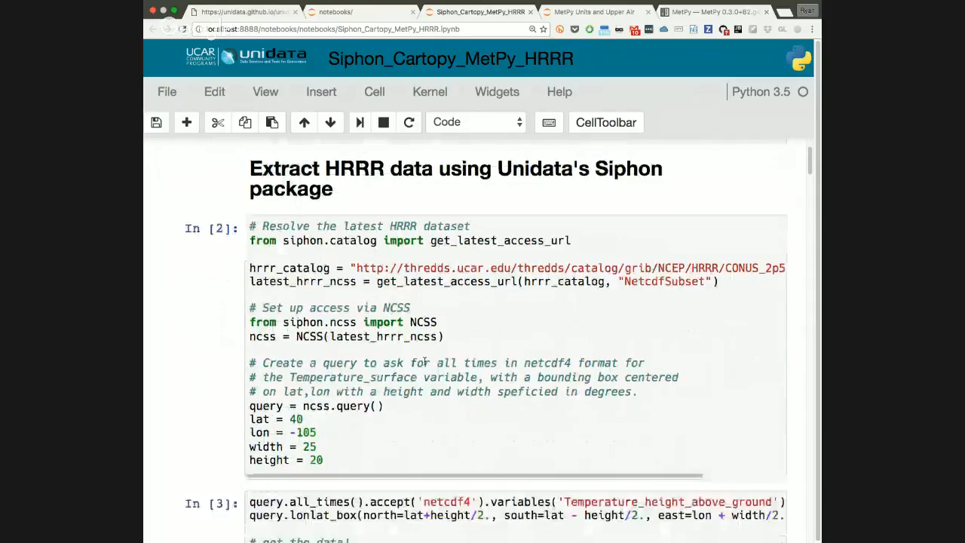
scroll(down, 3)
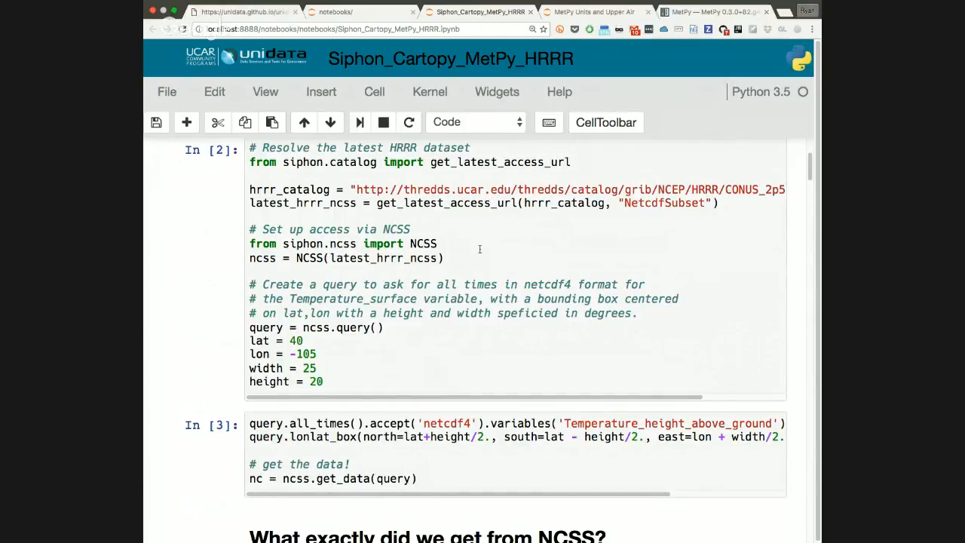
mouse_move(331, 168)
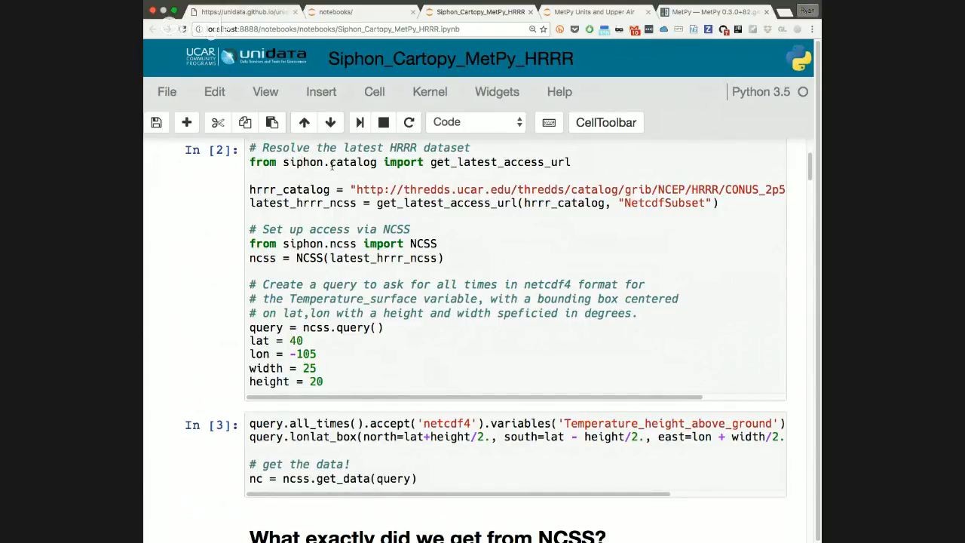